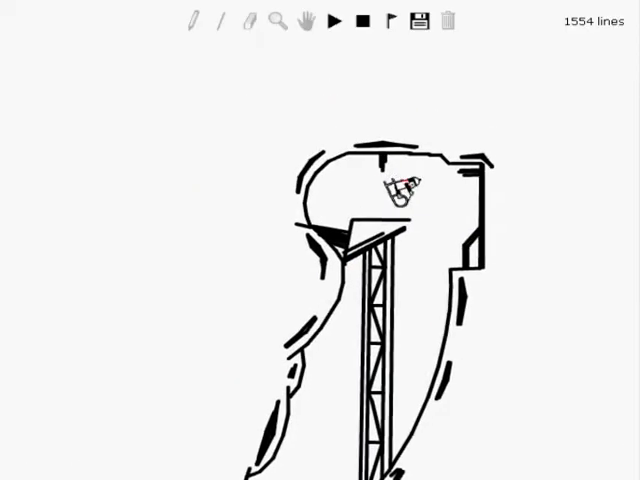
Play the track so the sled rider drops from the tower-top platform
left_click(336, 24)
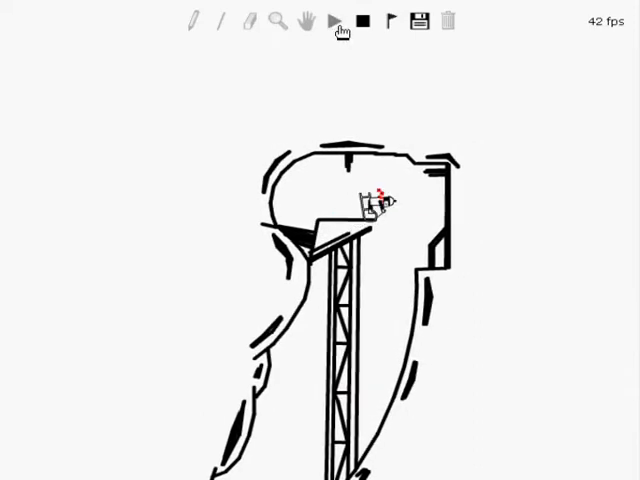